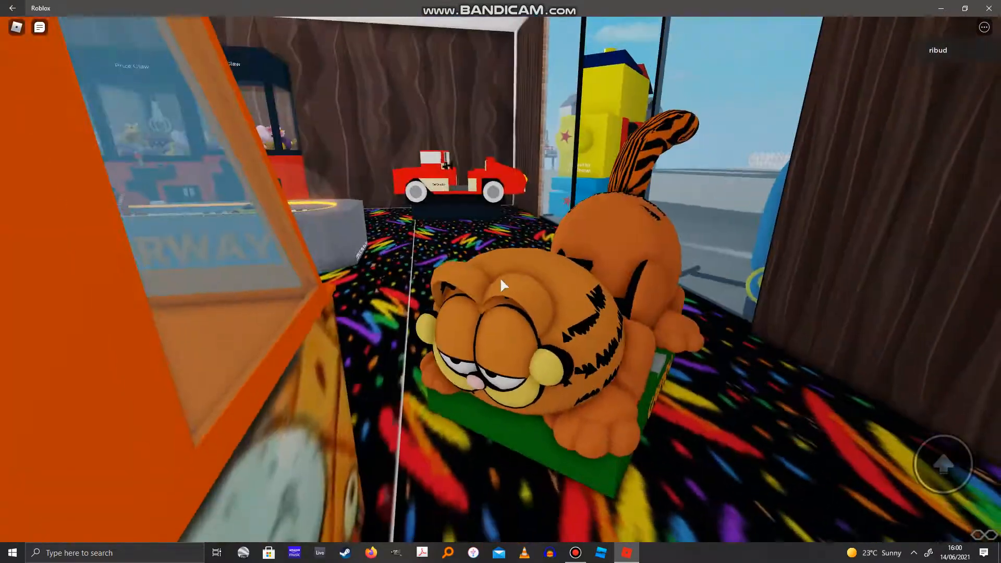
mouse_move(501, 284)
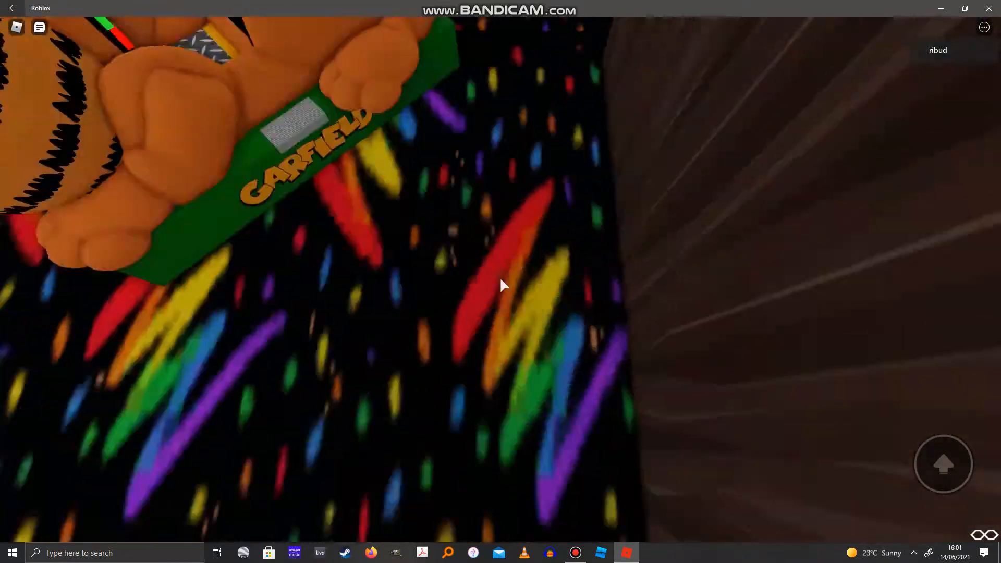
mouse_move(501, 286)
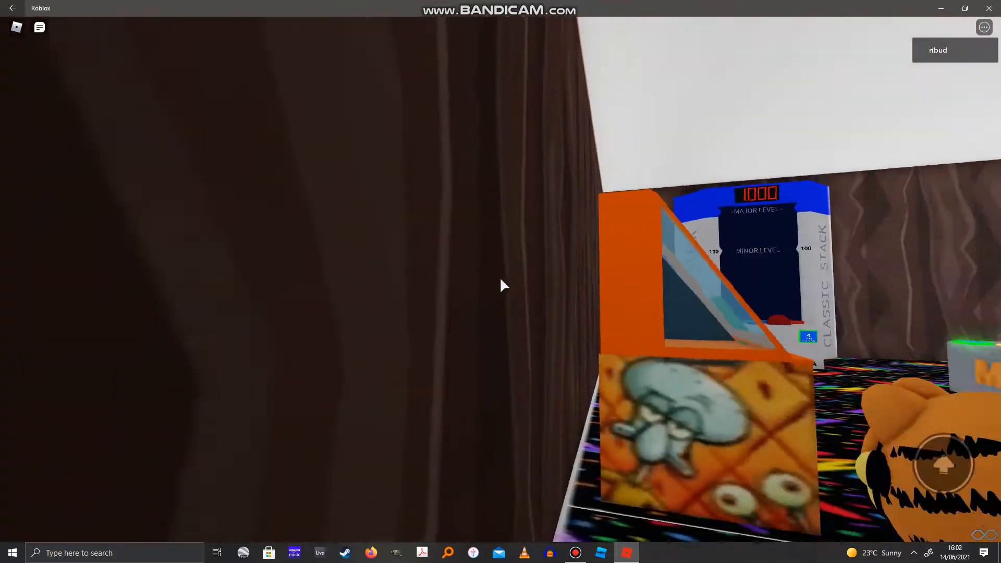
mouse_move(500, 281)
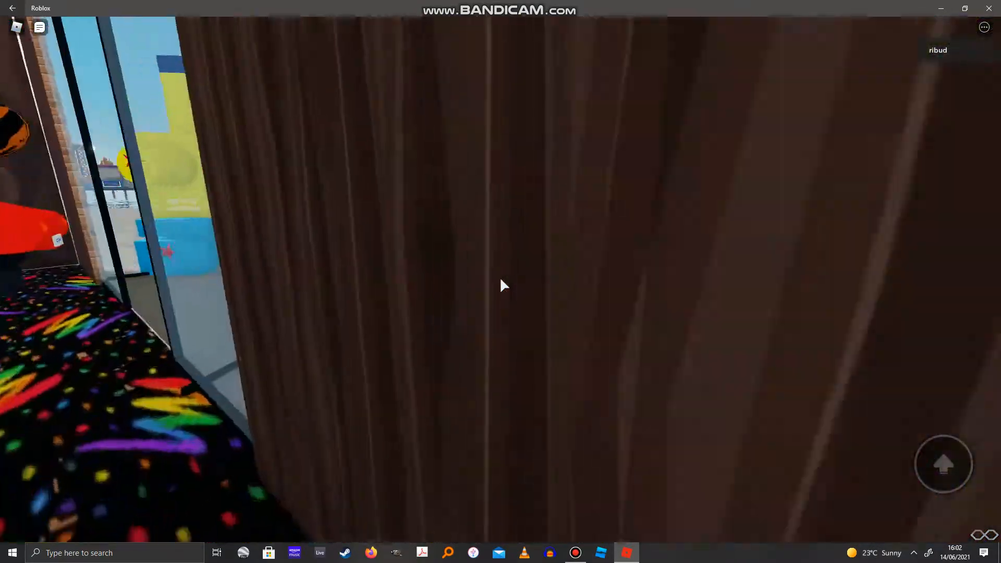
mouse_move(502, 286)
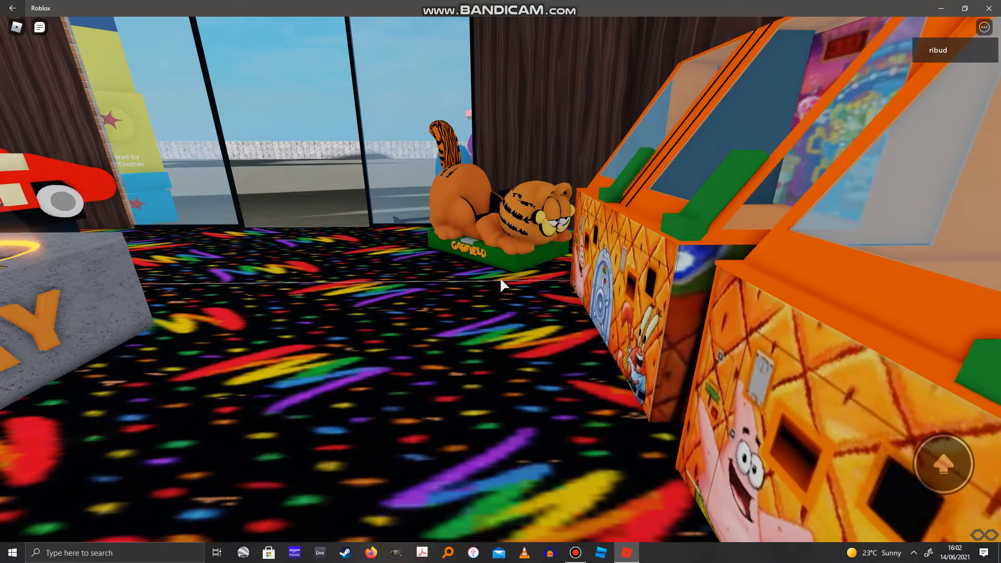
mouse_move(501, 285)
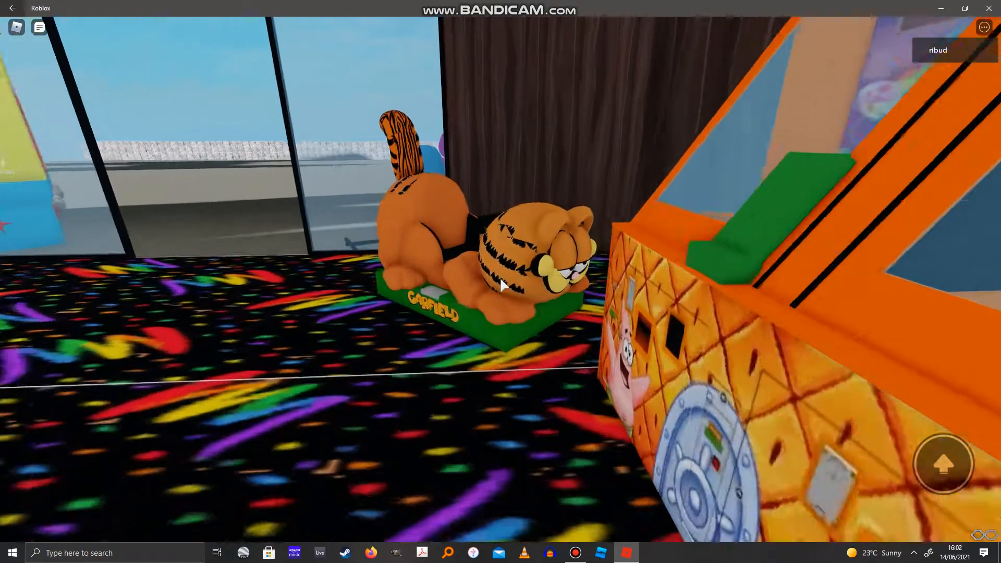